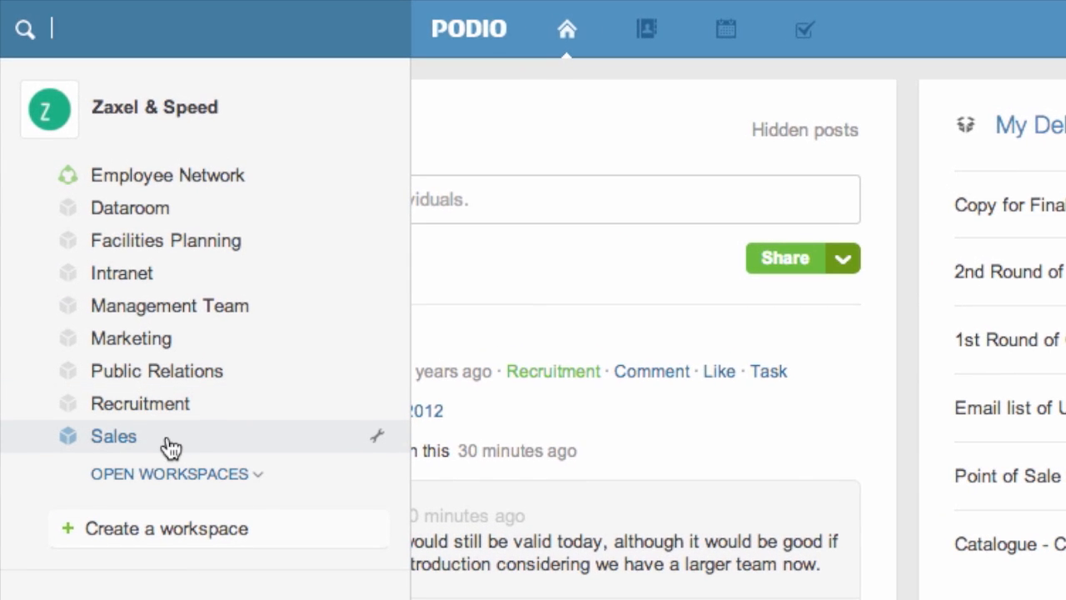
mouse_move(233, 345)
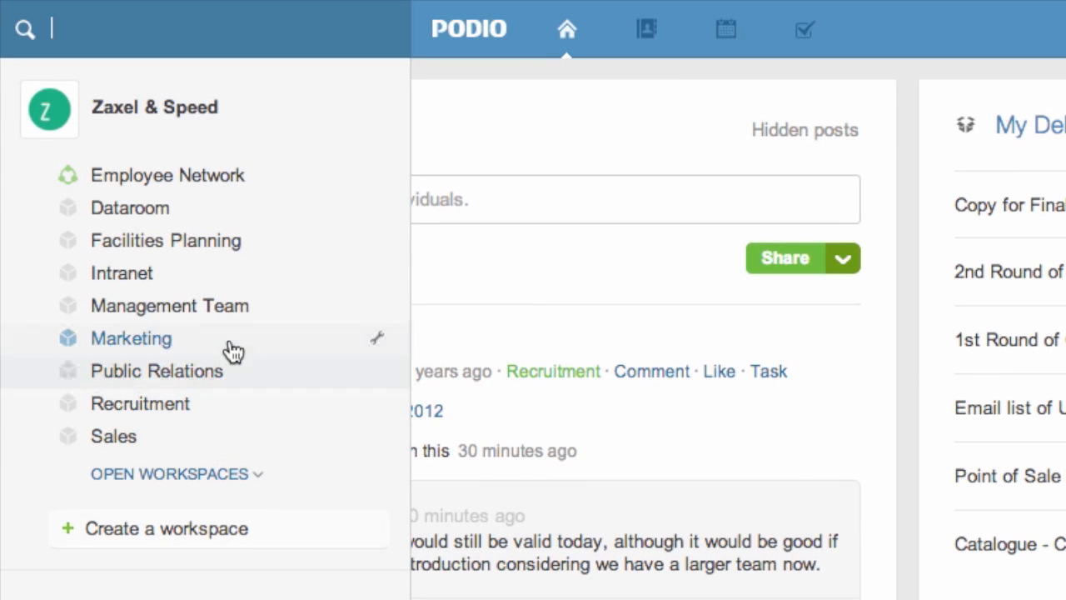
mouse_move(246, 412)
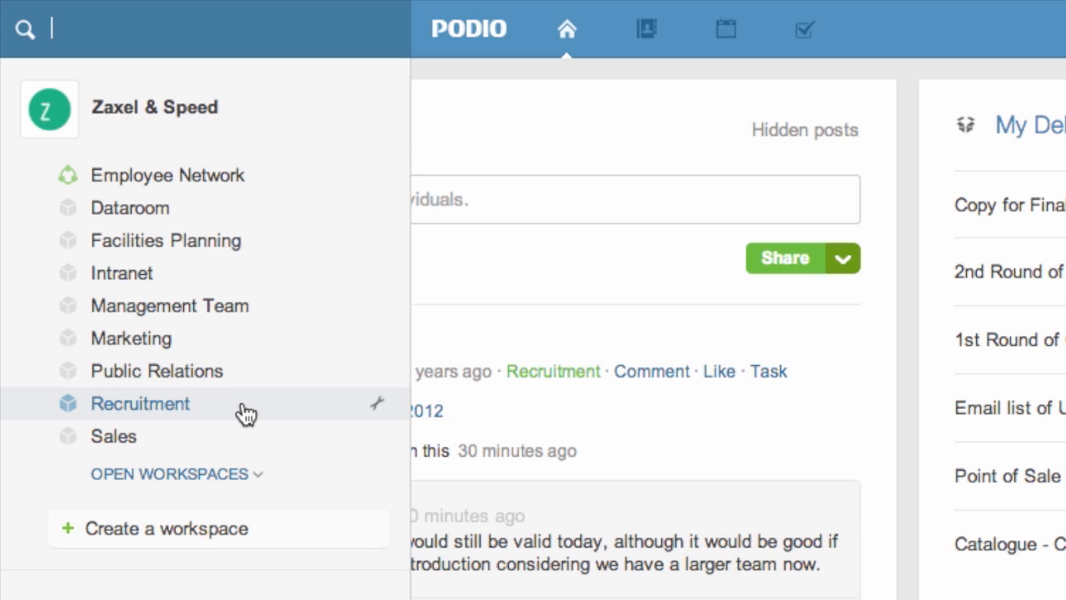
mouse_move(263, 285)
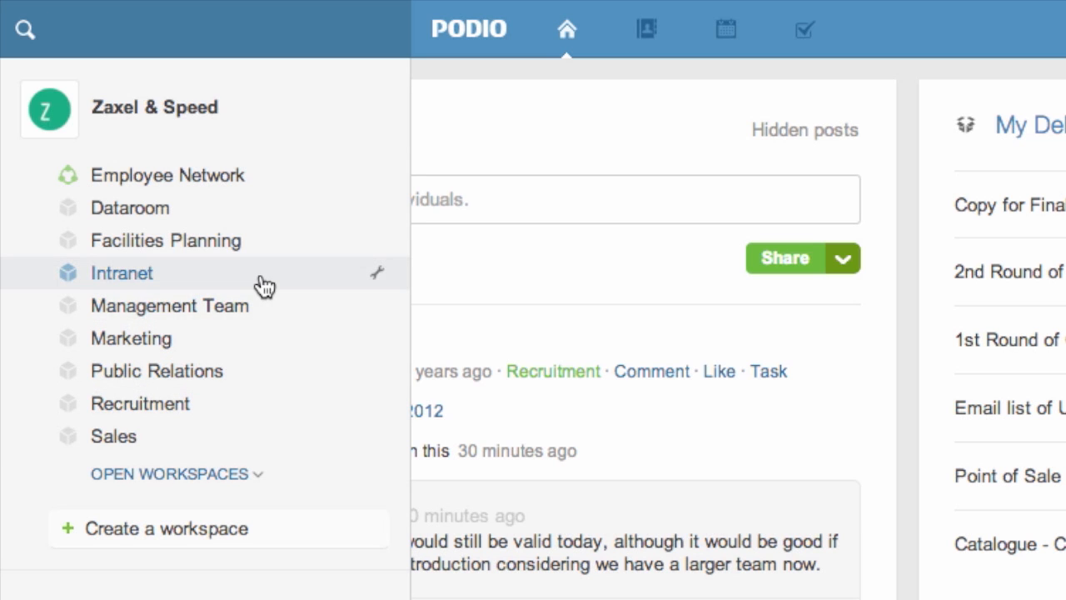
mouse_move(173, 436)
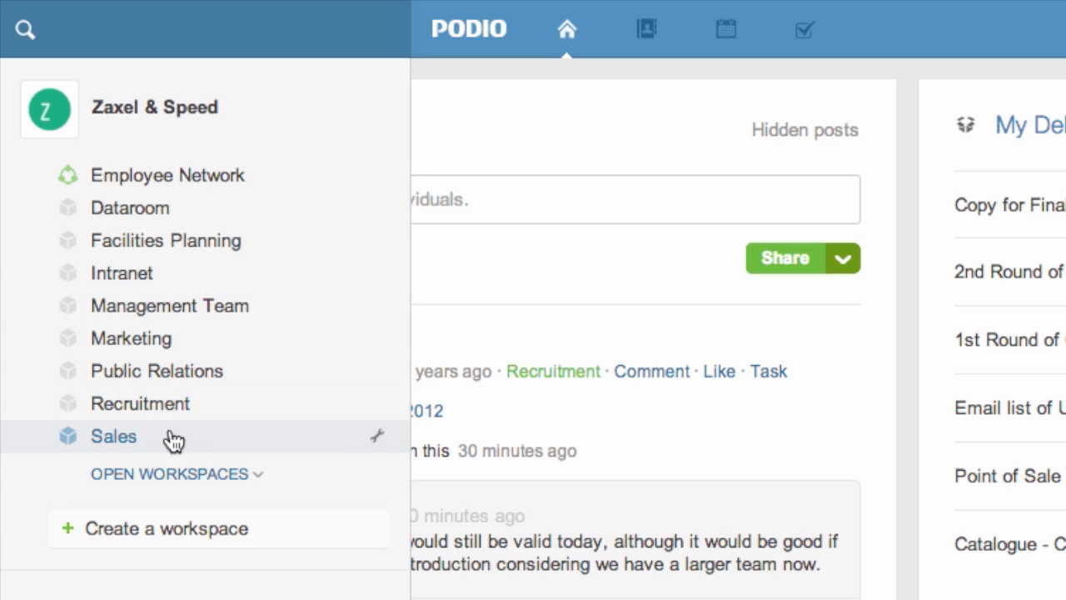
- Open the Deals app in the Sales workspace, listing all 18 deals
left_click(113, 435)
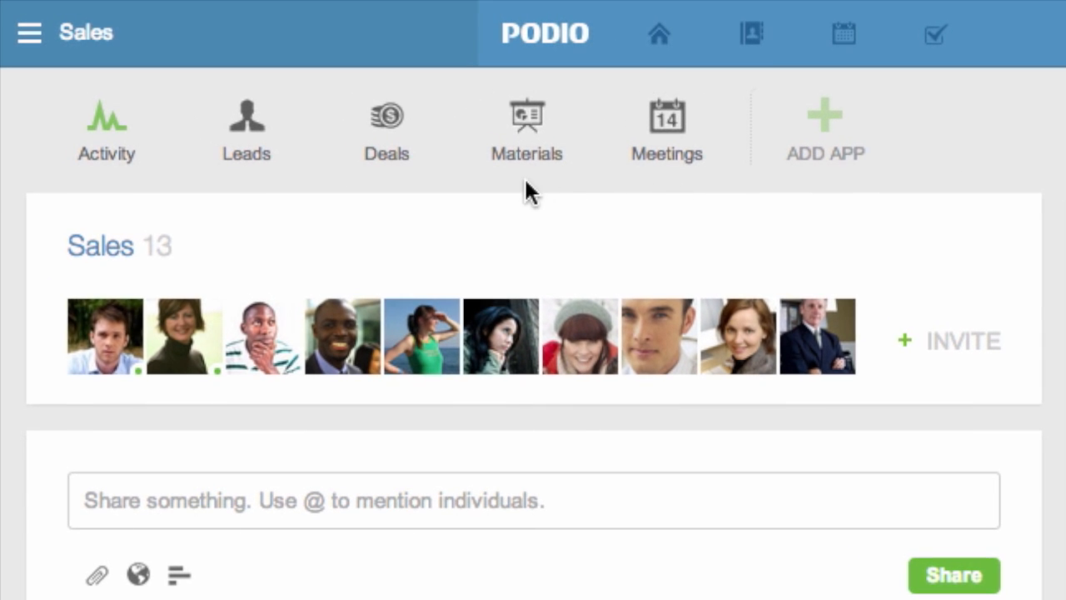
left_click(386, 129)
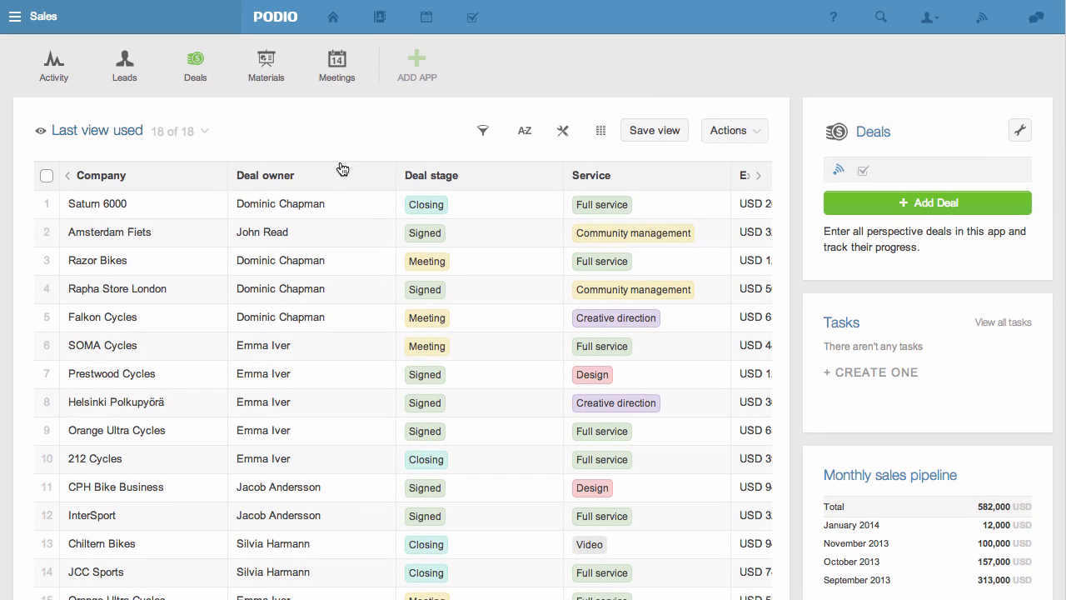
- Open the Saturn 6000 deal in full view and set its Deal stage to Signed
left_click(97, 203)
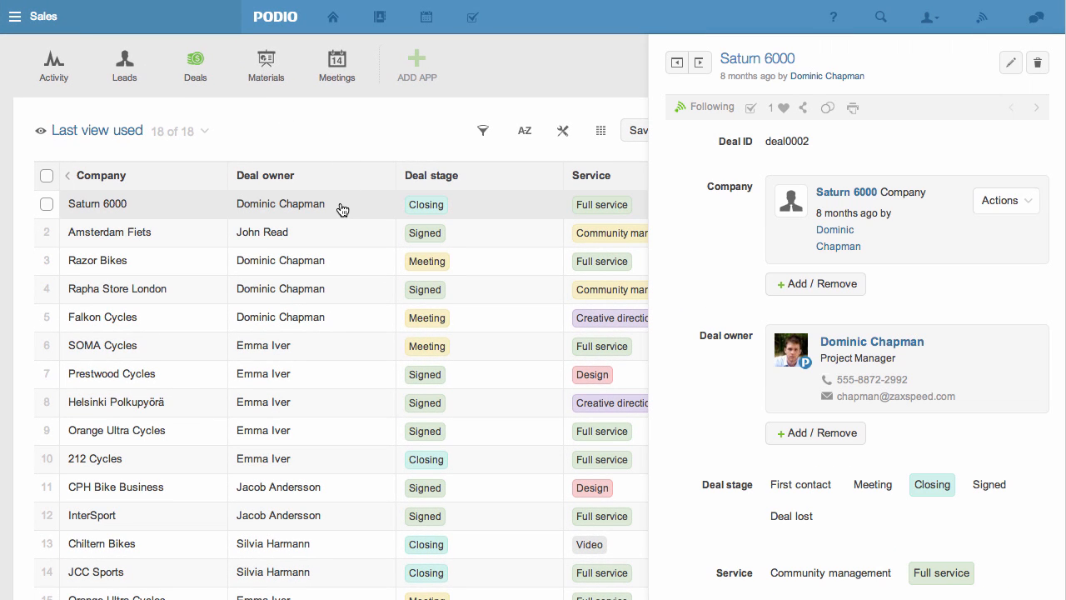
left_click(677, 63)
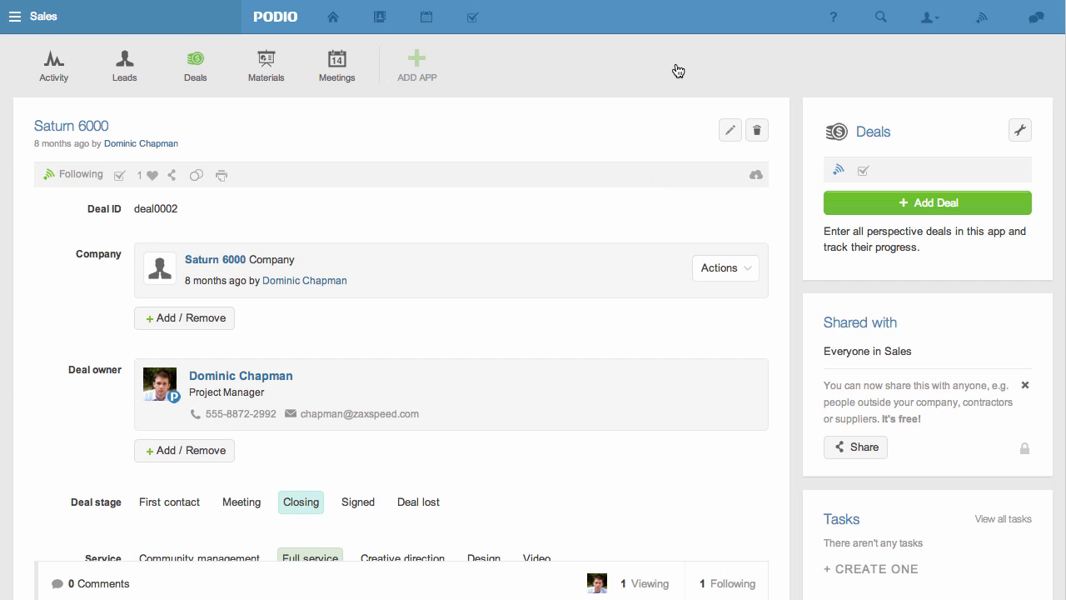
mouse_move(563, 473)
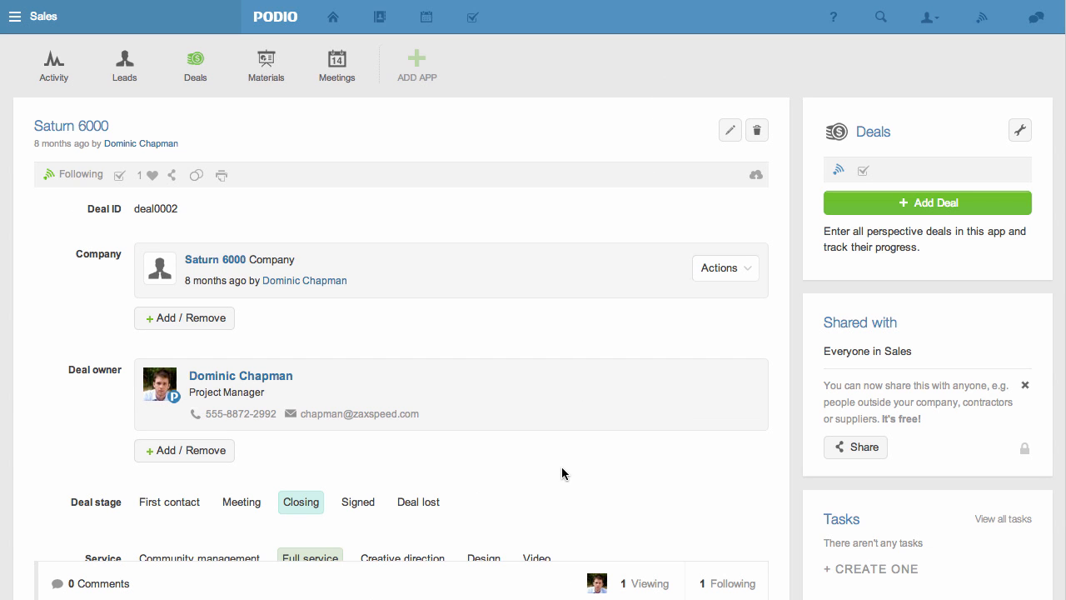
scroll("down", 3)
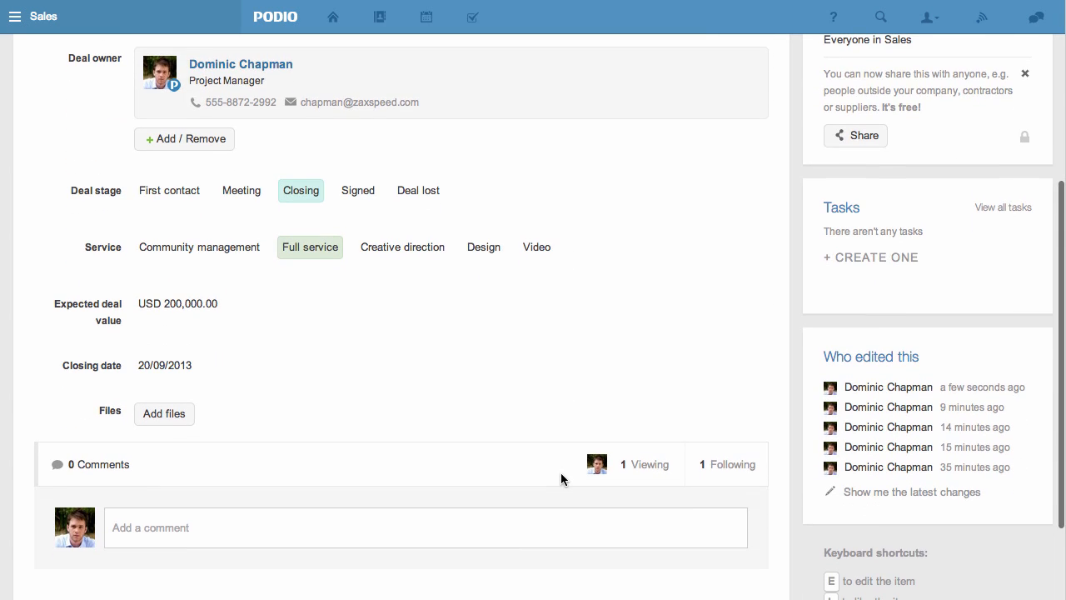
left_click(357, 189)
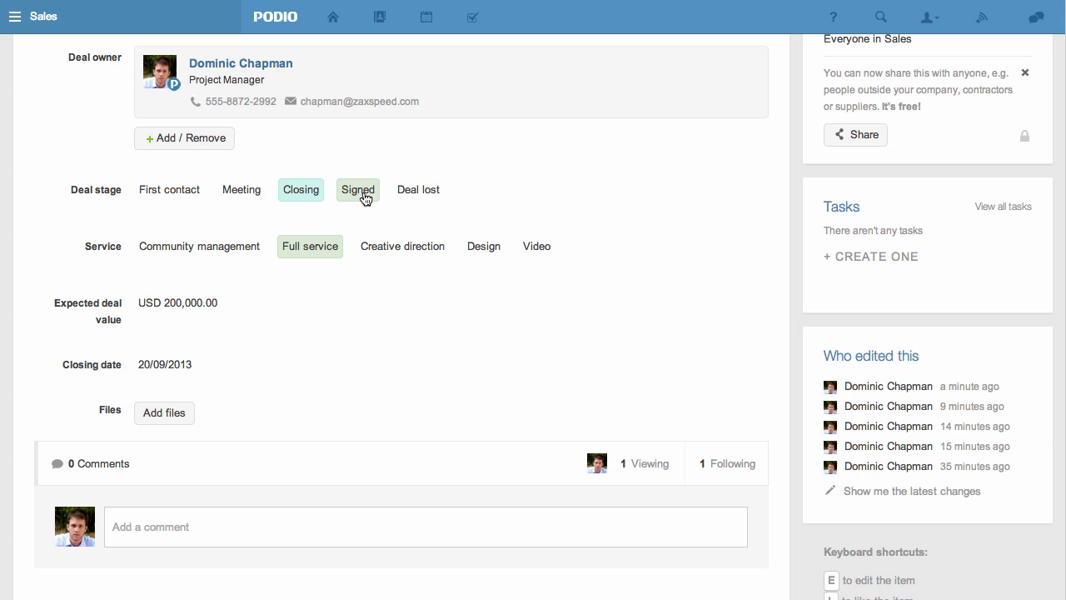
left_click(358, 189)
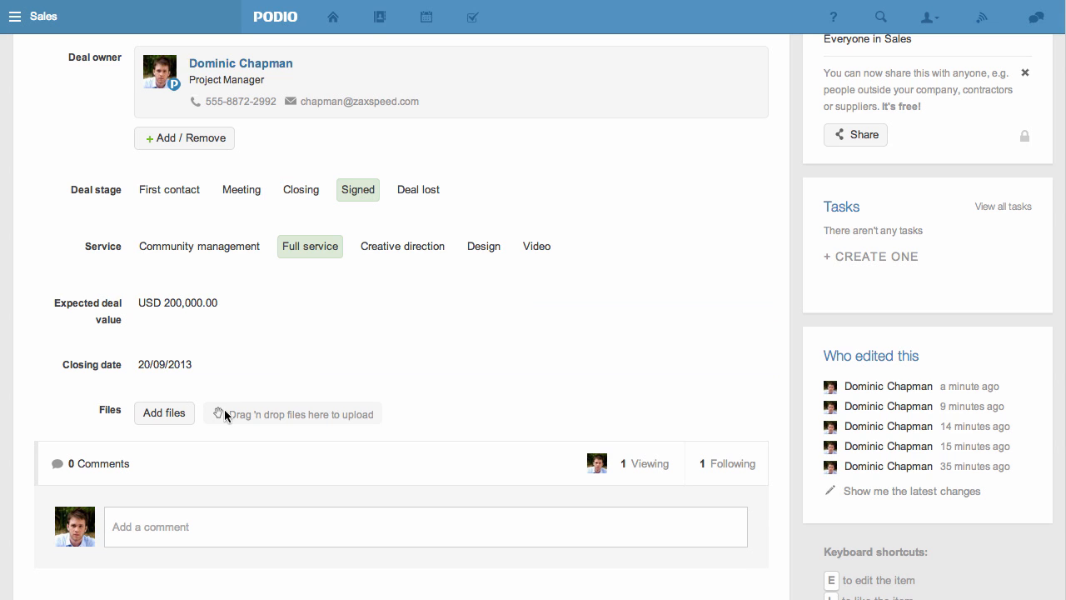
- Attach Atlanta Saturn 6000.pdf from ShareFile's Zaxel & Speed Client Contracts folder
left_click(164, 413)
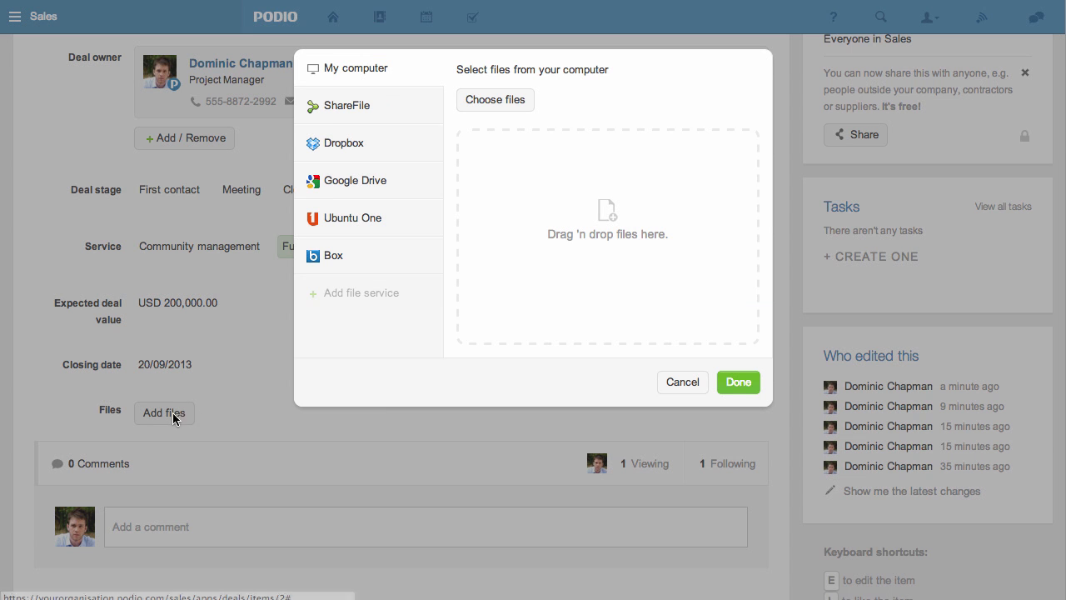
mouse_move(371, 273)
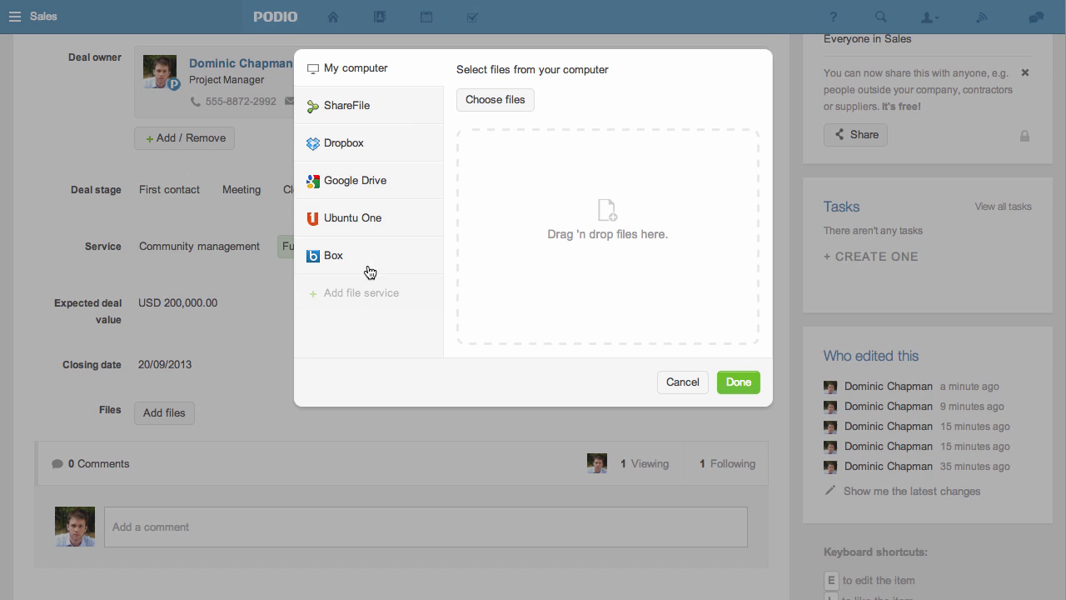
left_click(347, 105)
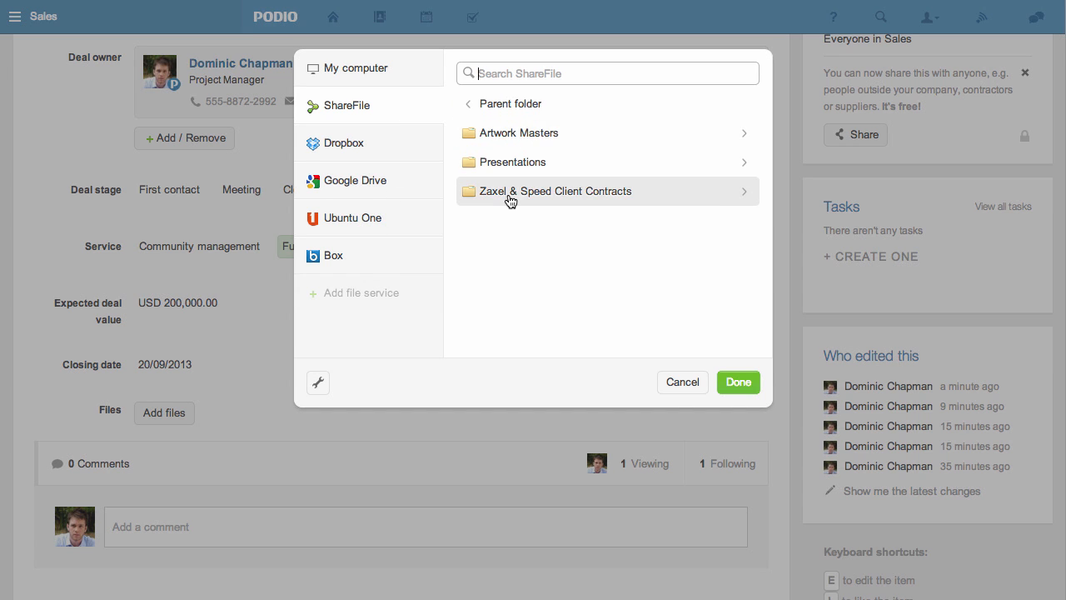
left_click(558, 190)
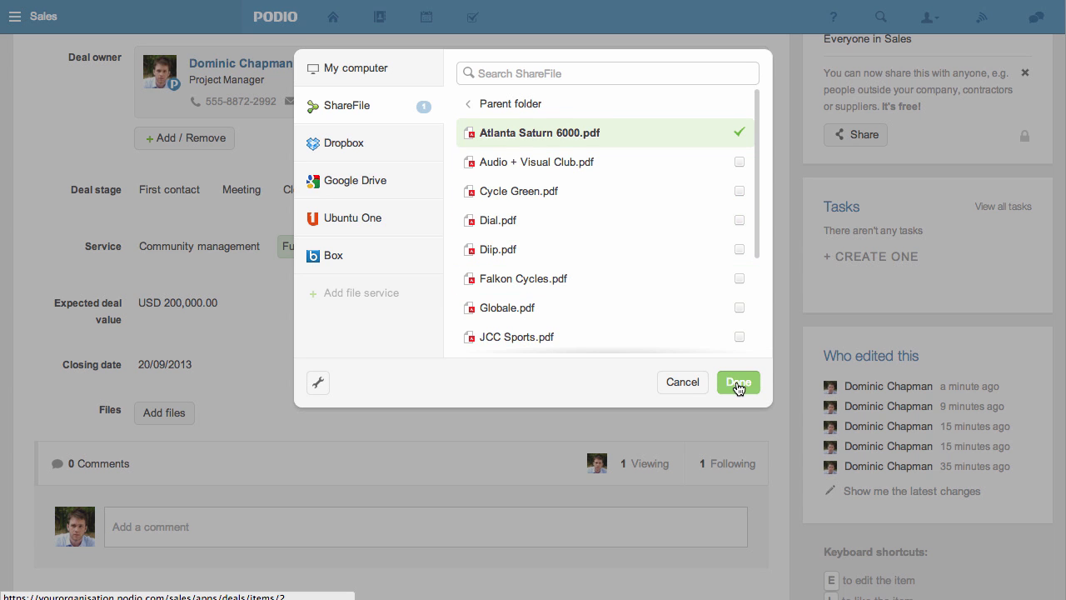
left_click(737, 381)
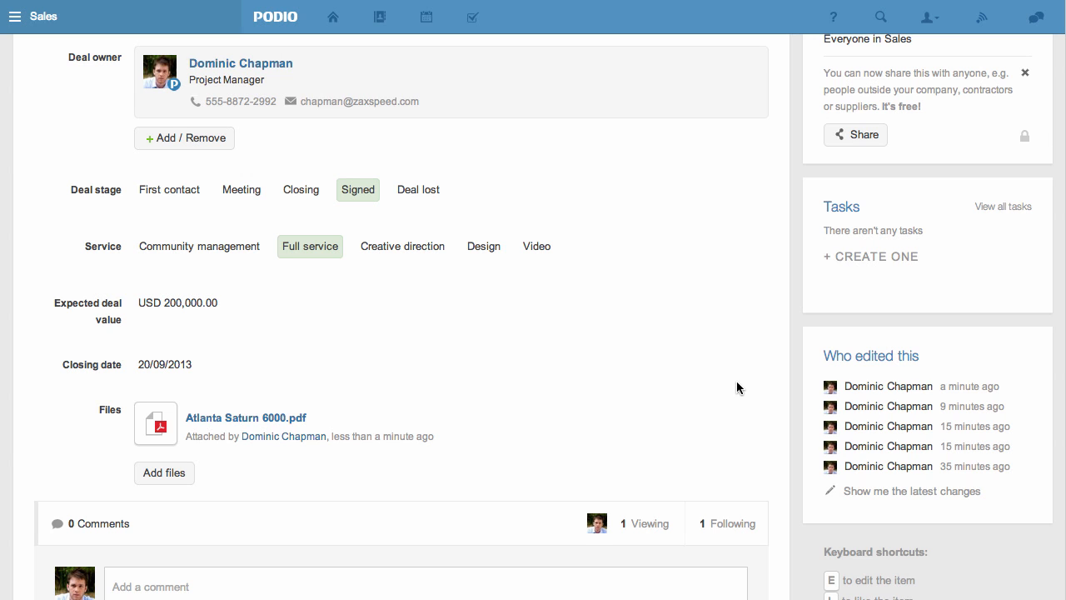
scroll("down", 3)
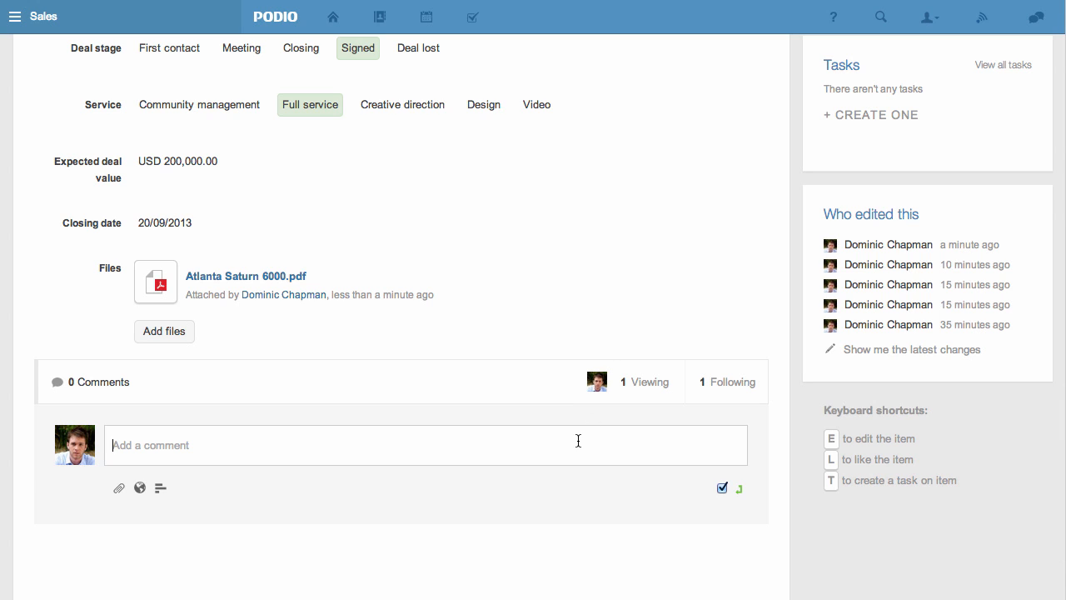
type("Silvia Harmann")
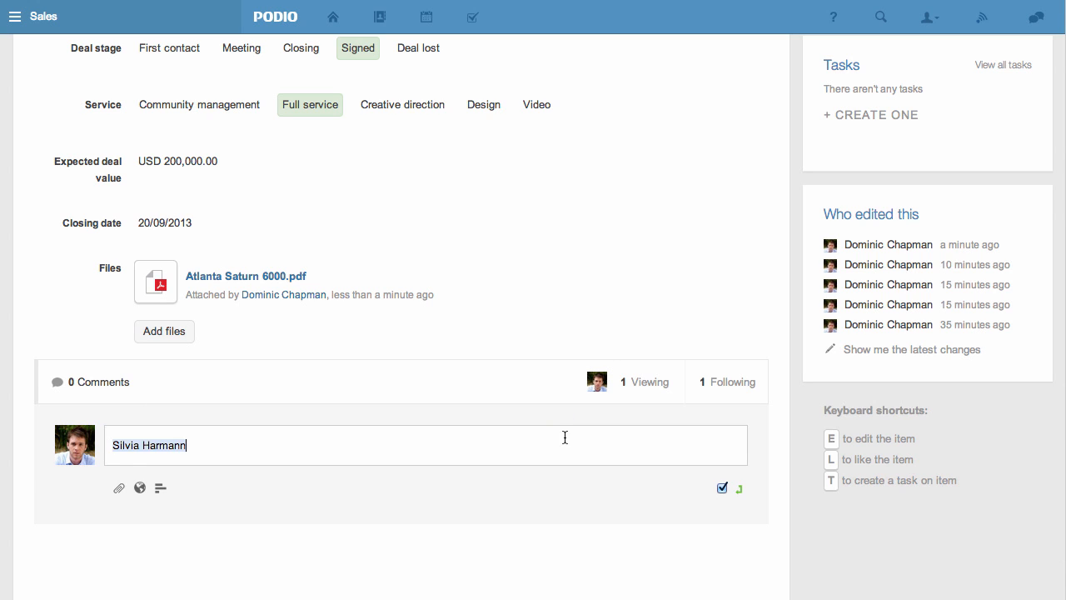
type("please review and send the at")
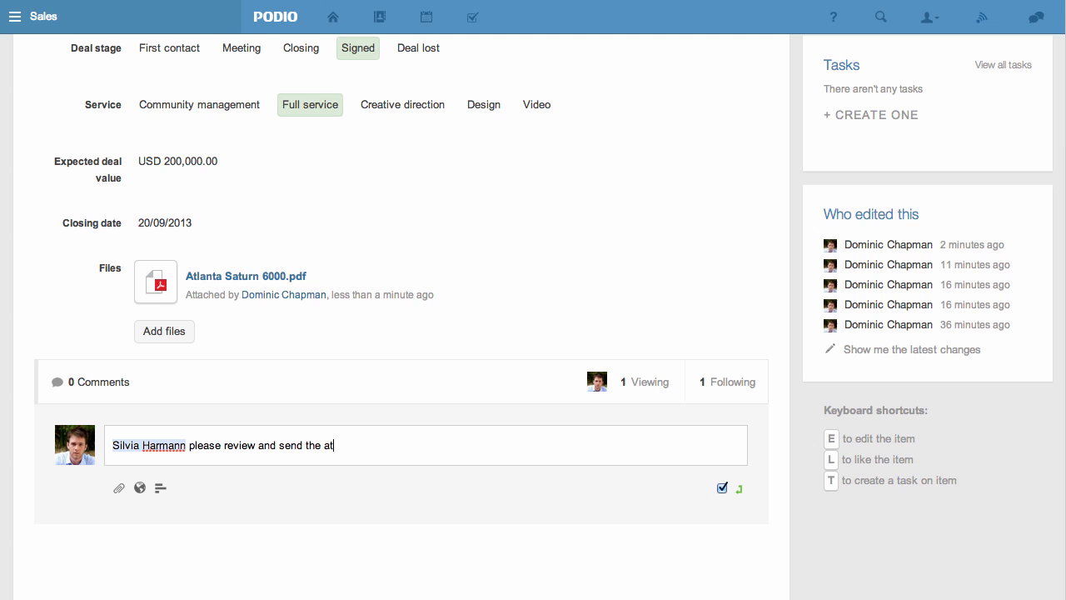
key("Return")
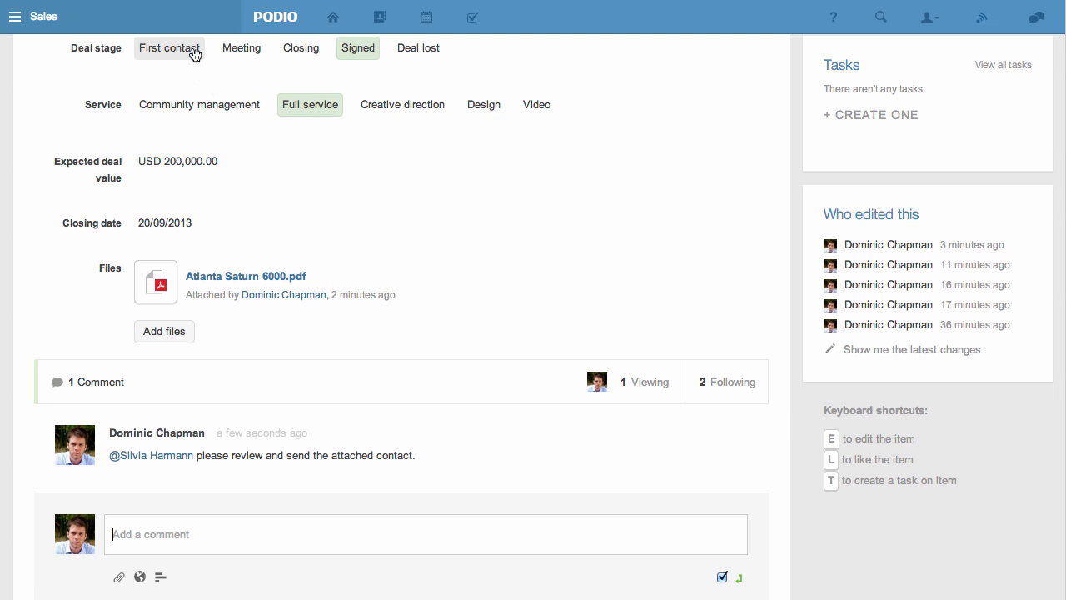
- Go to Marketing's Artwork Approval app and open the WildWorld Conference card's files
left_click(14, 16)
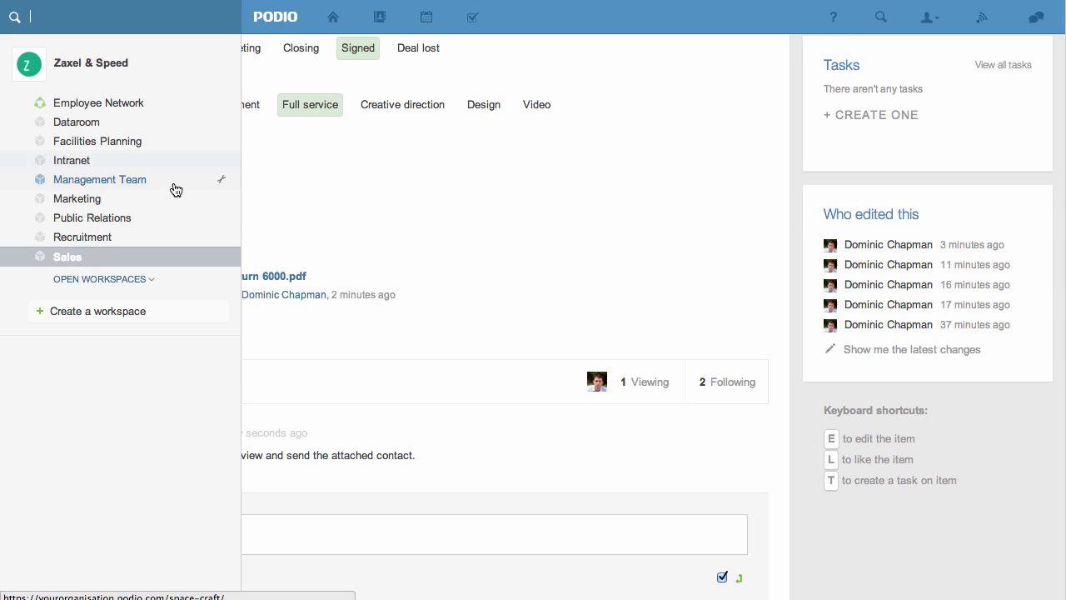
left_click(77, 198)
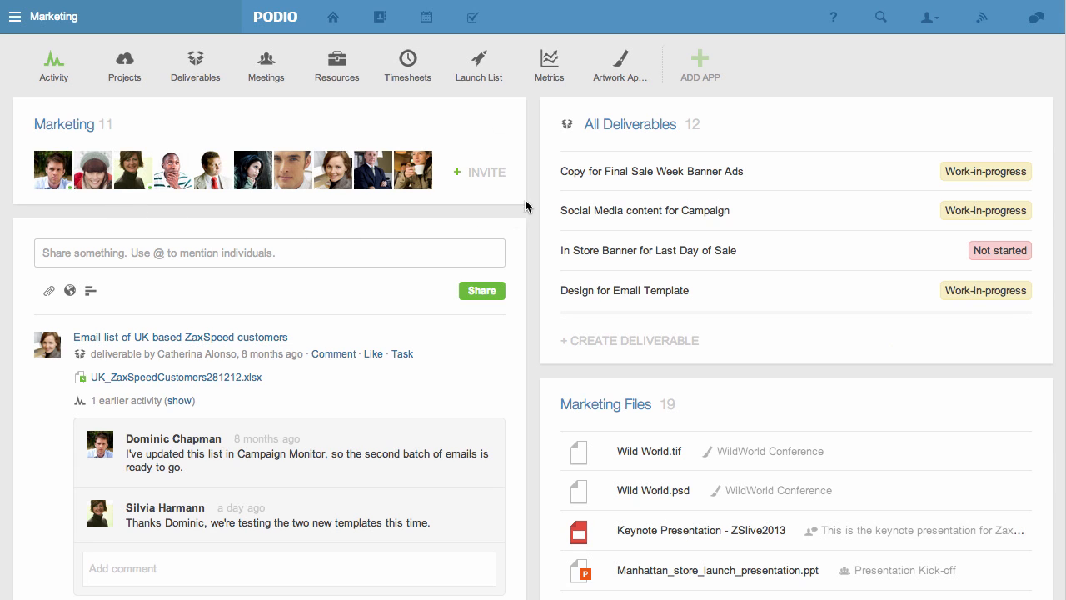
mouse_move(620, 65)
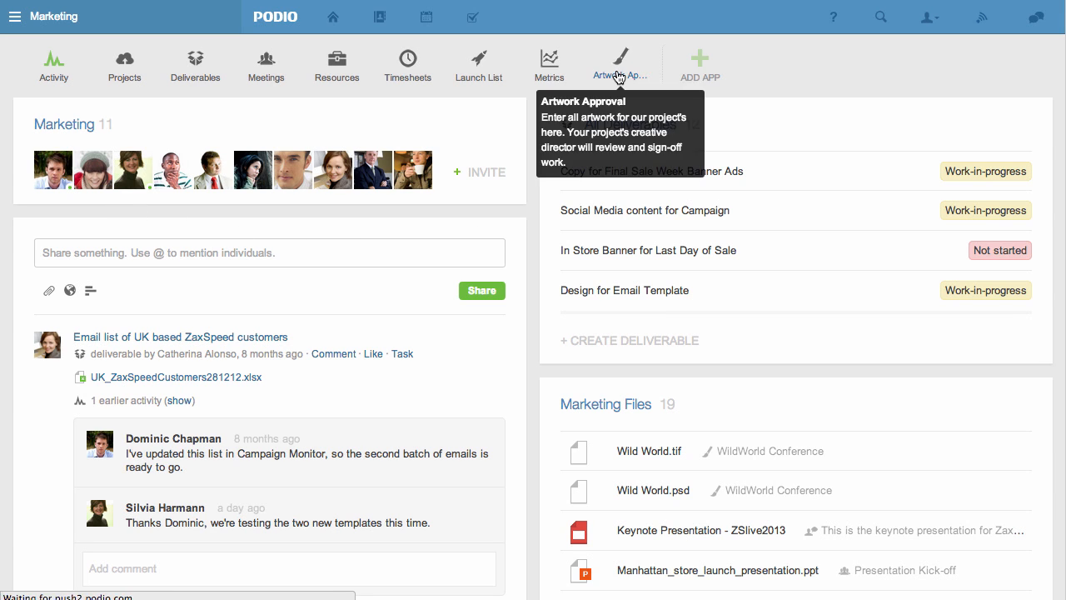
left_click(620, 65)
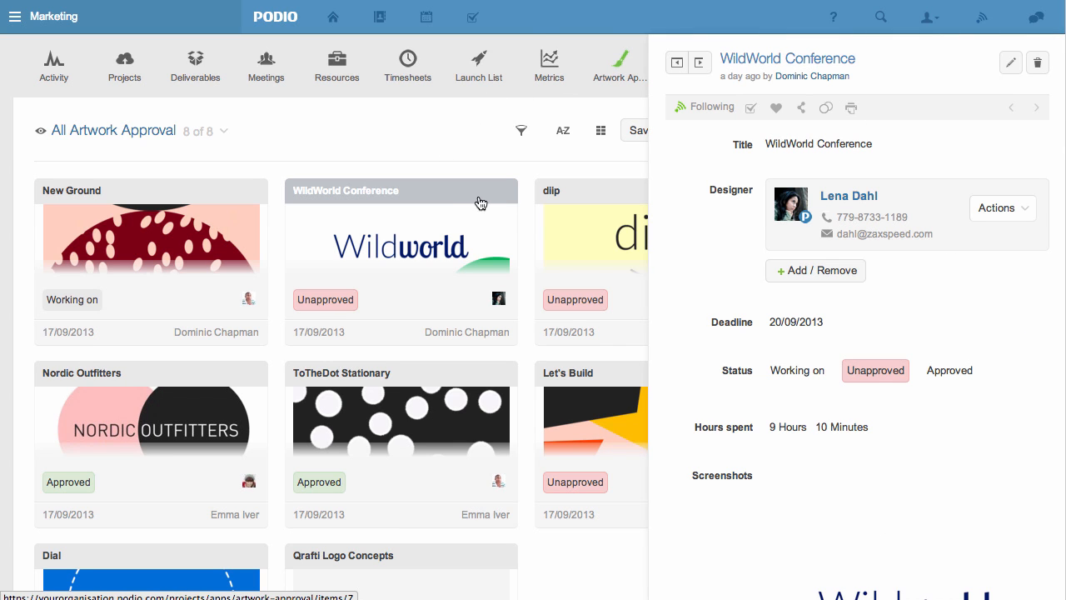
scroll("down", 3)
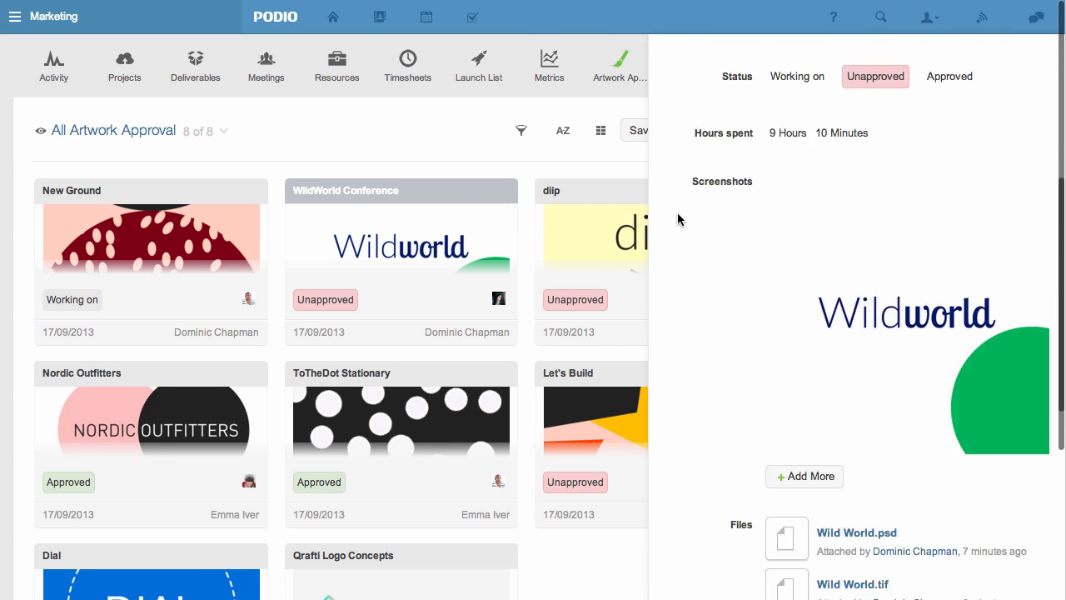
scroll("down", 3)
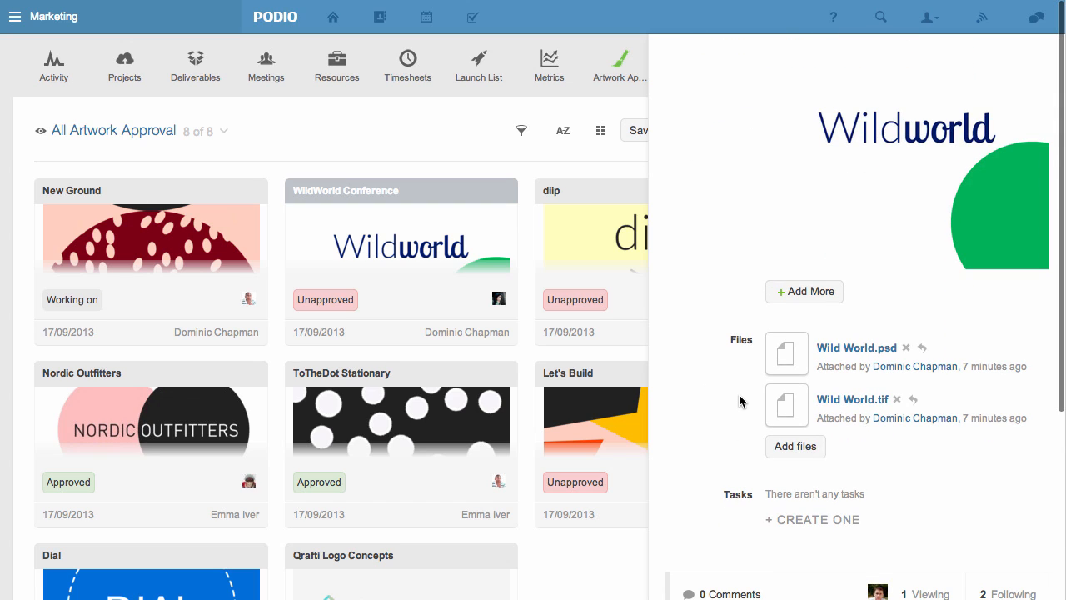
left_click(852, 399)
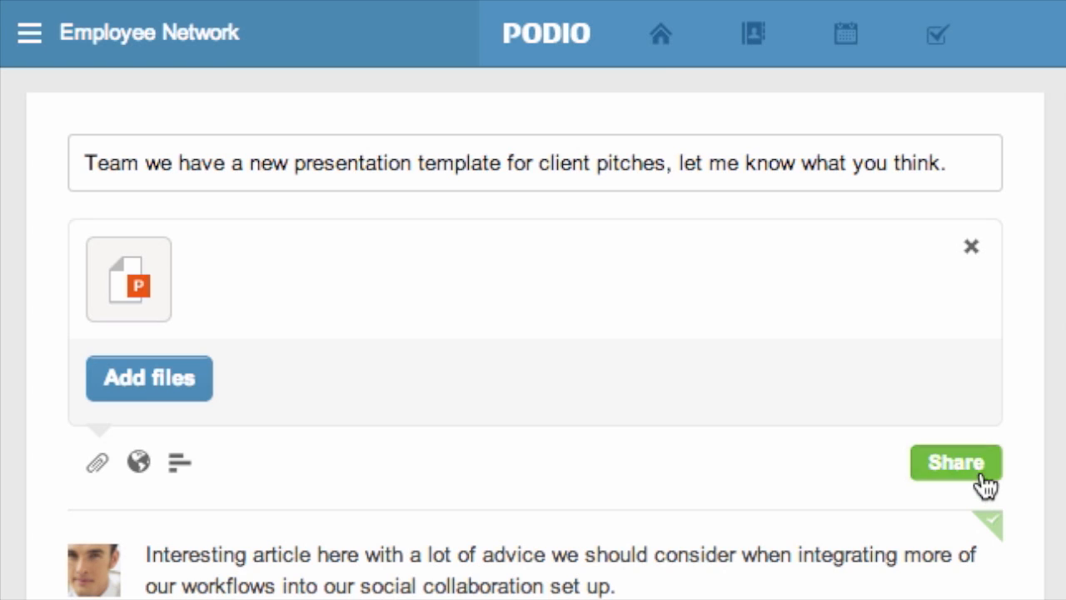
- Share the Employee Network status with Client Pitch Template.ppt attached and view replies
left_click(954, 462)
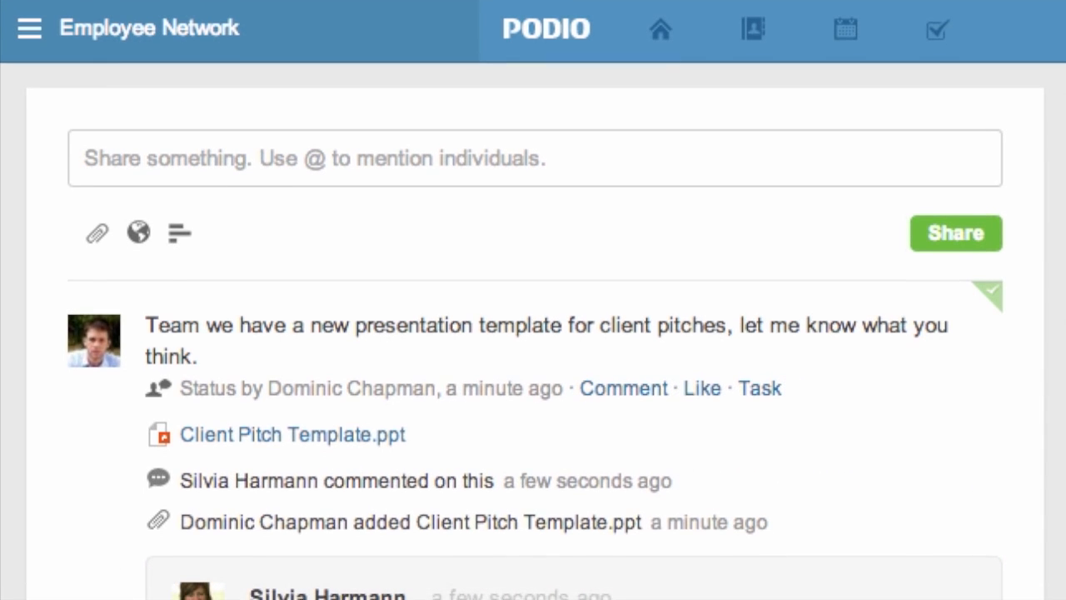
scroll("down", 3)
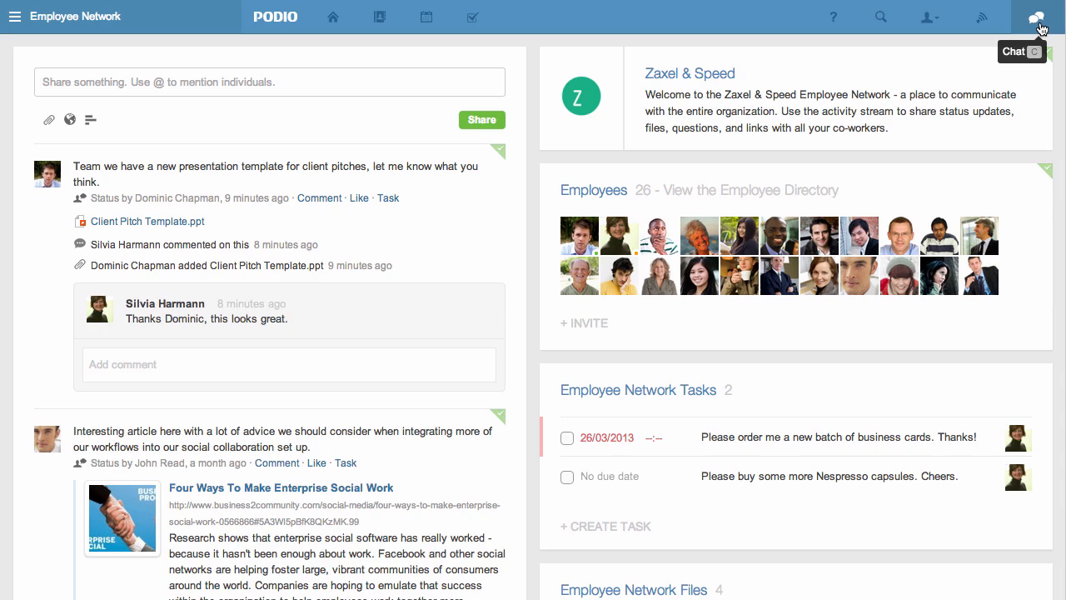
left_click(1035, 17)
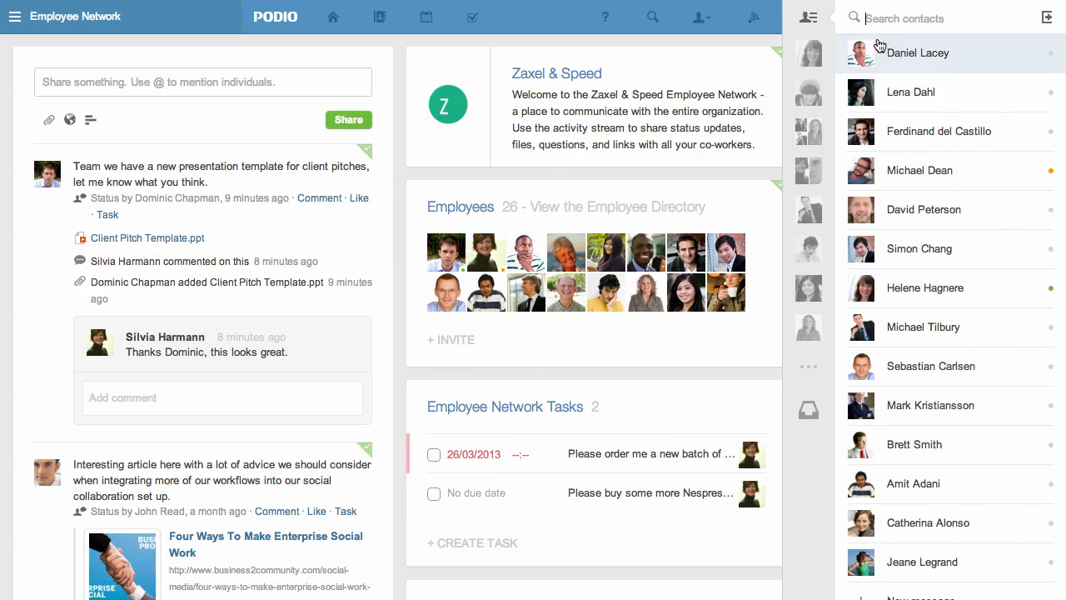
left_click(807, 91)
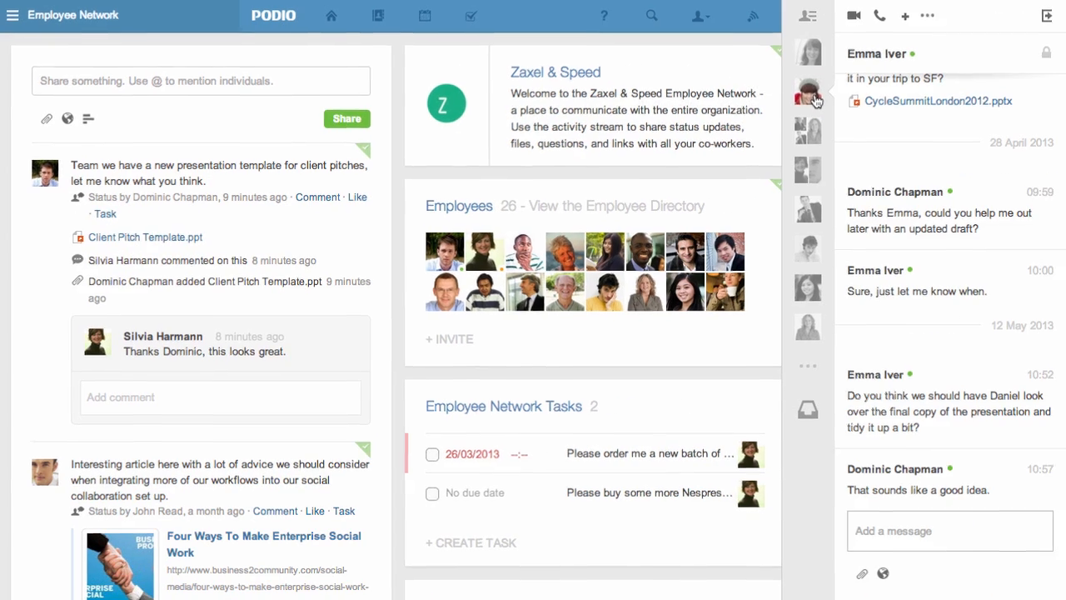
type("Could you let me know what you think")
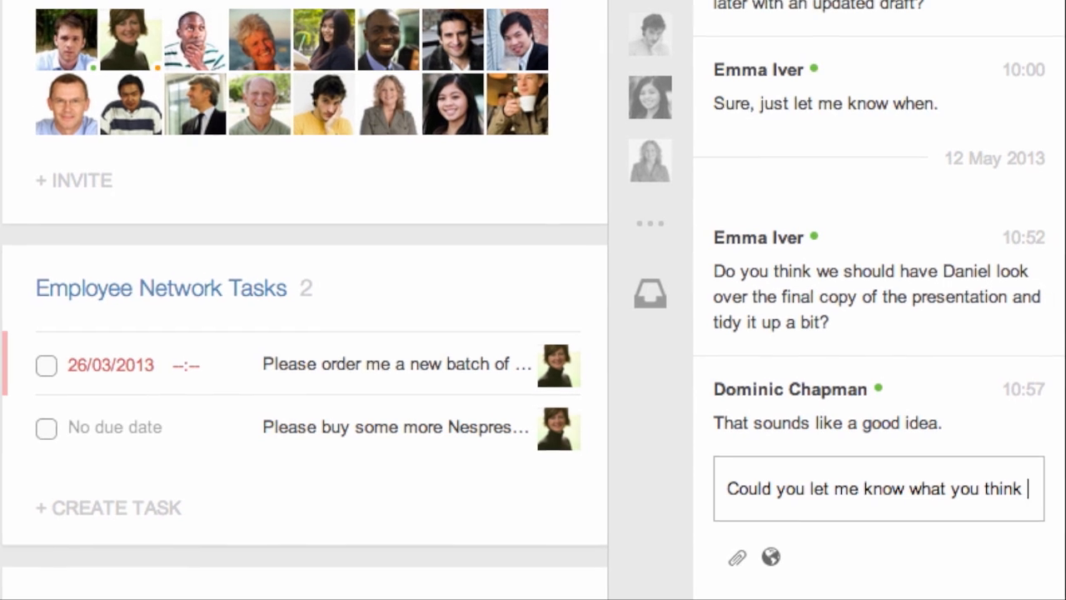